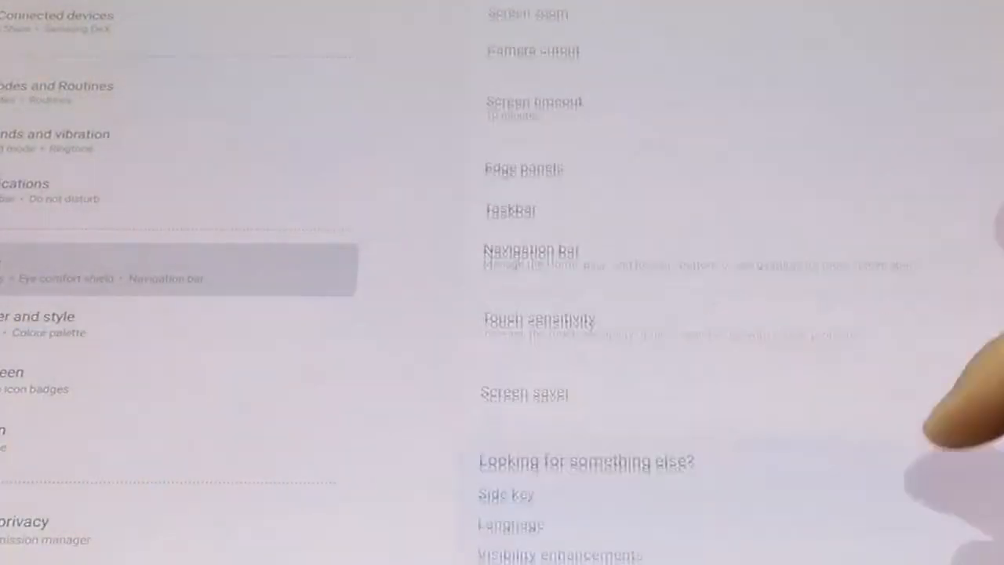
{"action": "scroll", "scroll_direction": "down", "scroll_amount": 3}
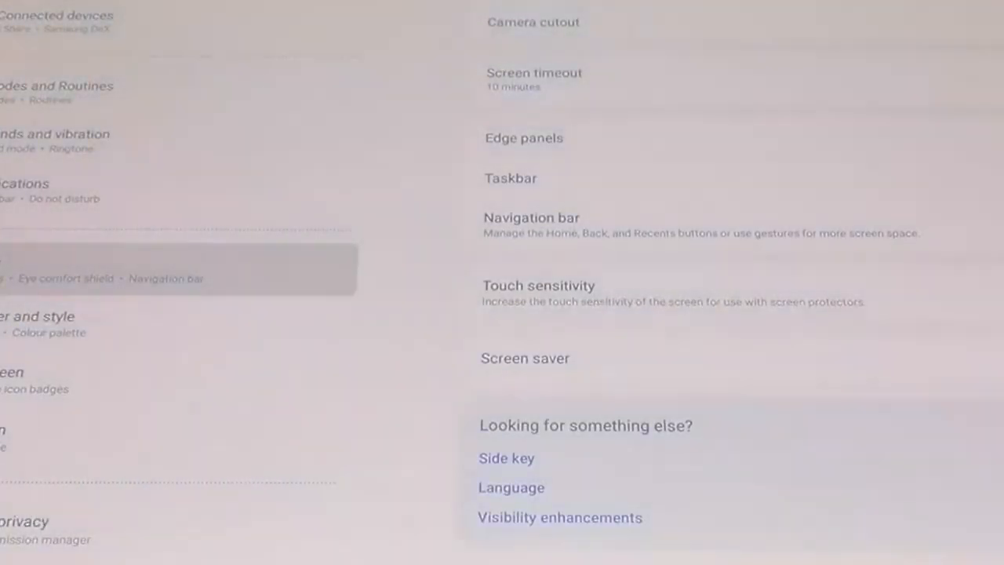